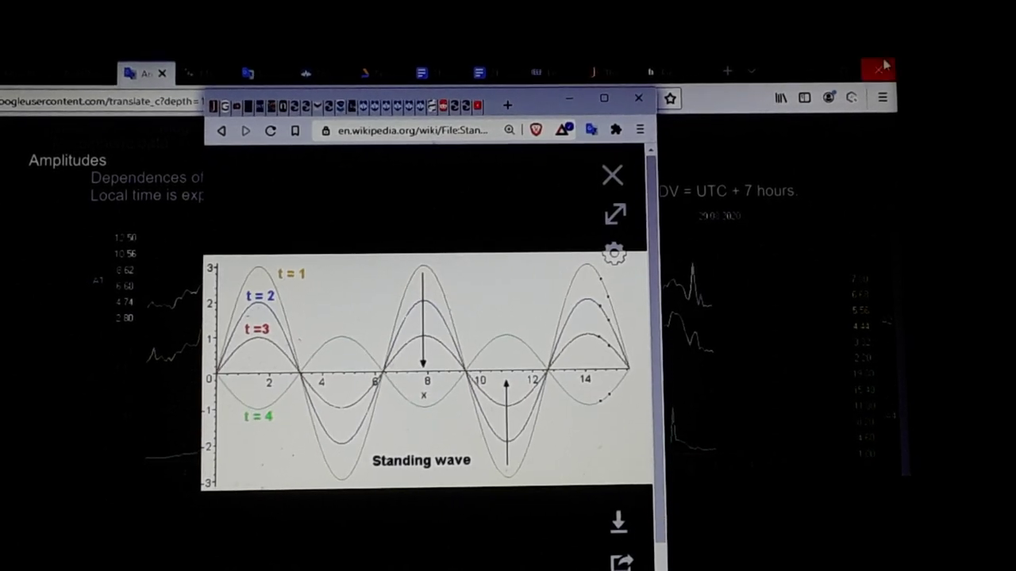
mouse_move(822, 74)
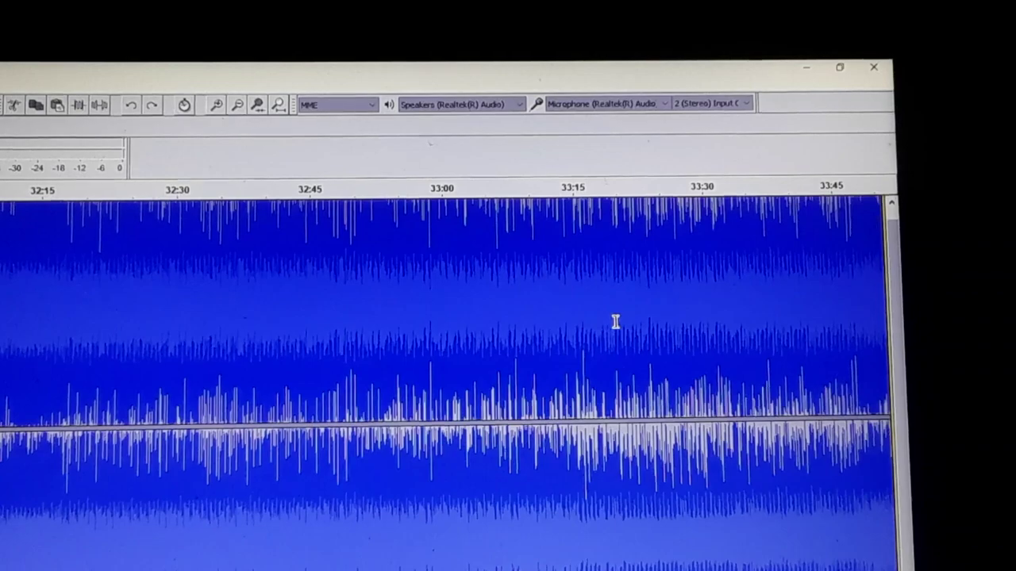
Step: Switch from the browser to the Audacity waveform near the 31:57 mark
left_click(216, 105)
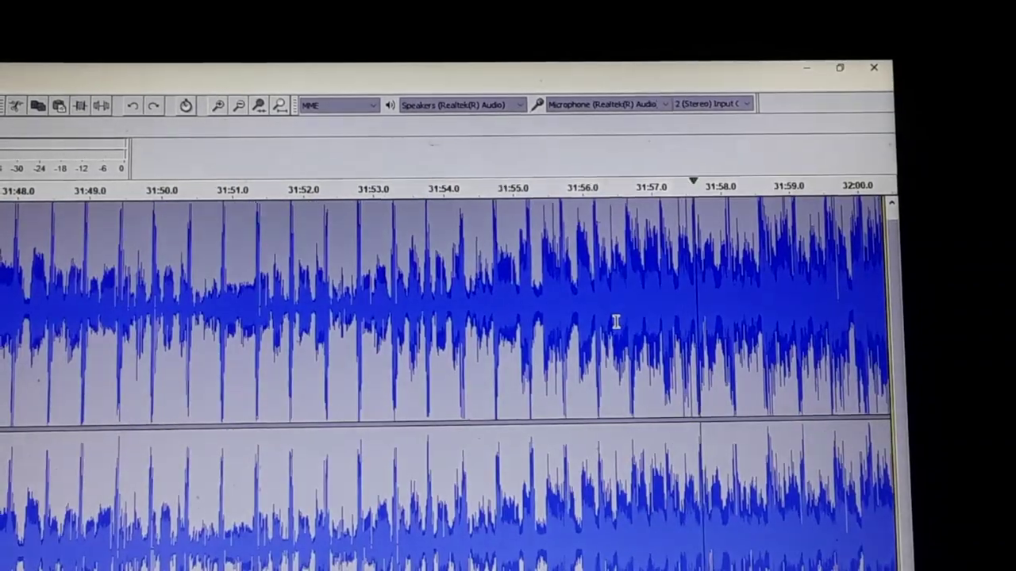